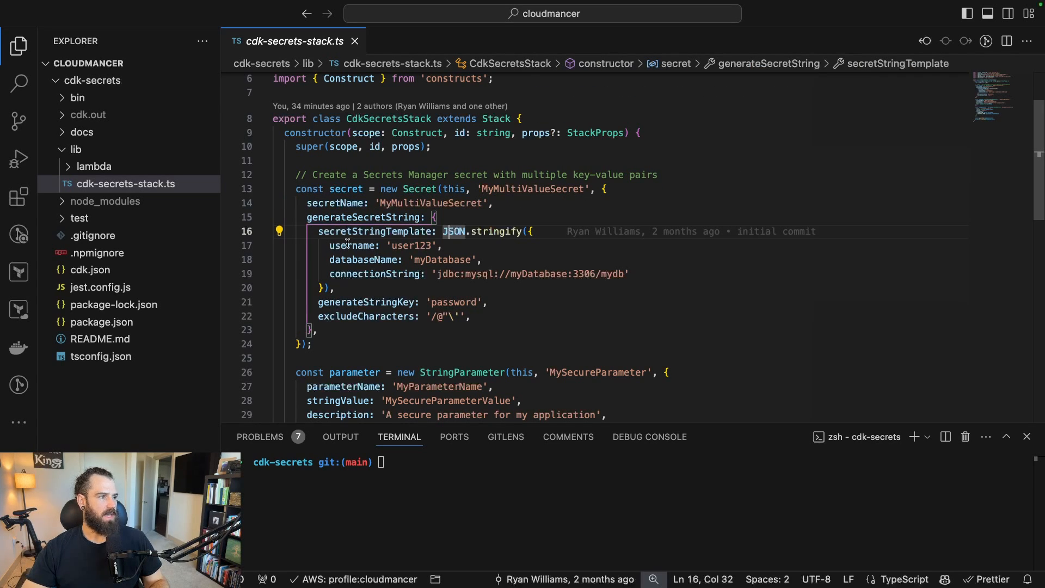
{"action": "mouse_move", "coordinate": [373, 231]}
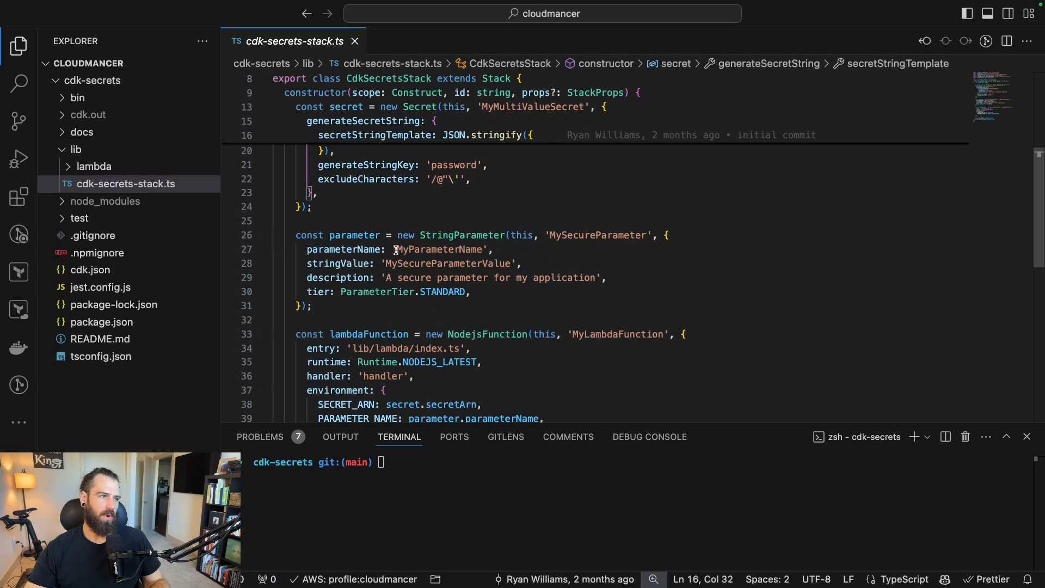
{"action": "mouse_move", "coordinate": [473, 277]}
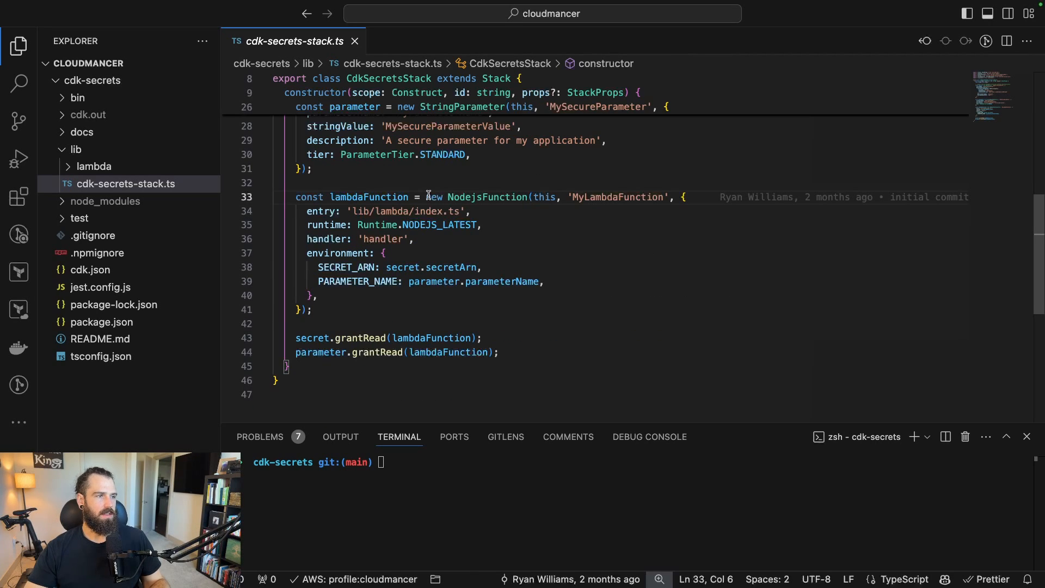
{"action": "mouse_move", "coordinate": [488, 197]}
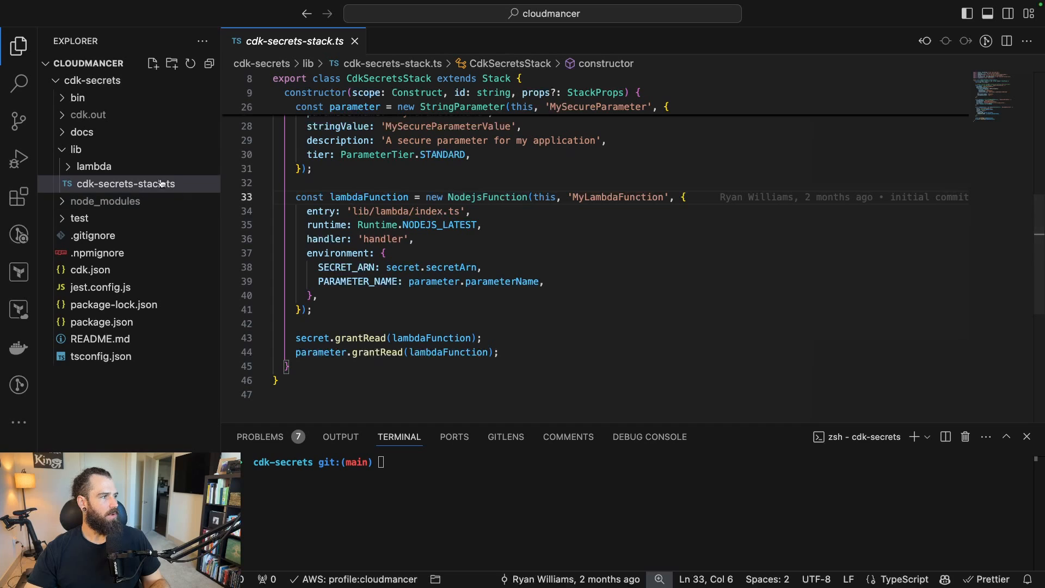
{"action": "mouse_move", "coordinate": [93, 166]}
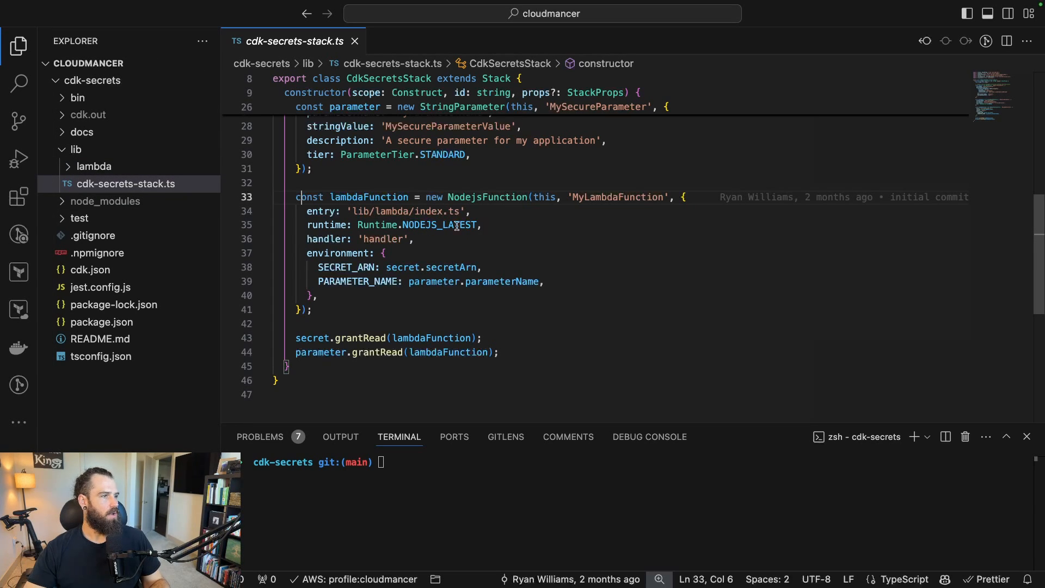
{"action": "mouse_move", "coordinate": [389, 238]}
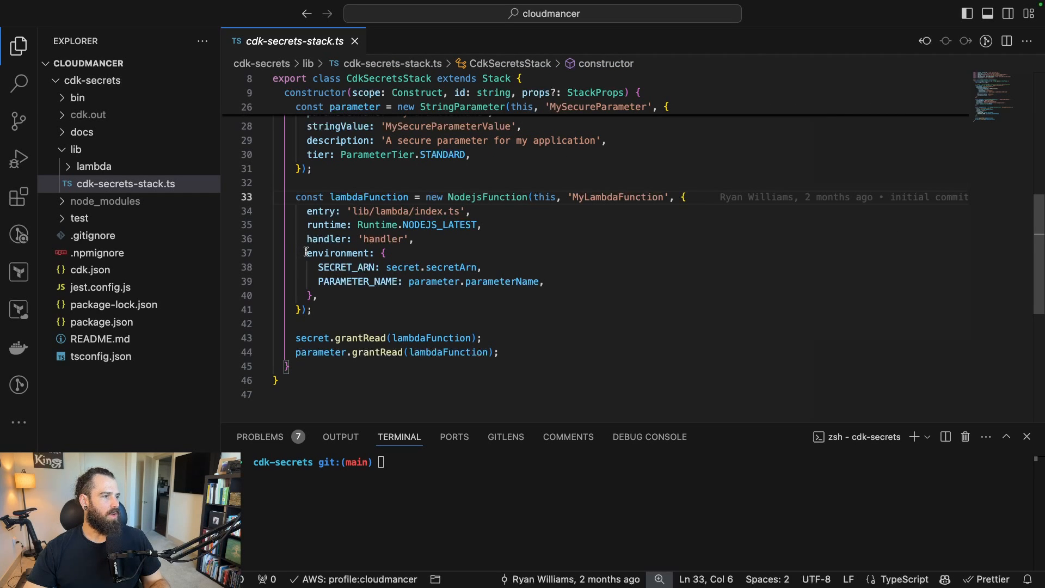
Step: Add secret.grantRead(lambdaFunction) after the environment block, then review the handler's SecretId lookup and return block
{"action": "left_click_drag", "start_coordinate": [307, 253], "coordinate": [319, 295]}
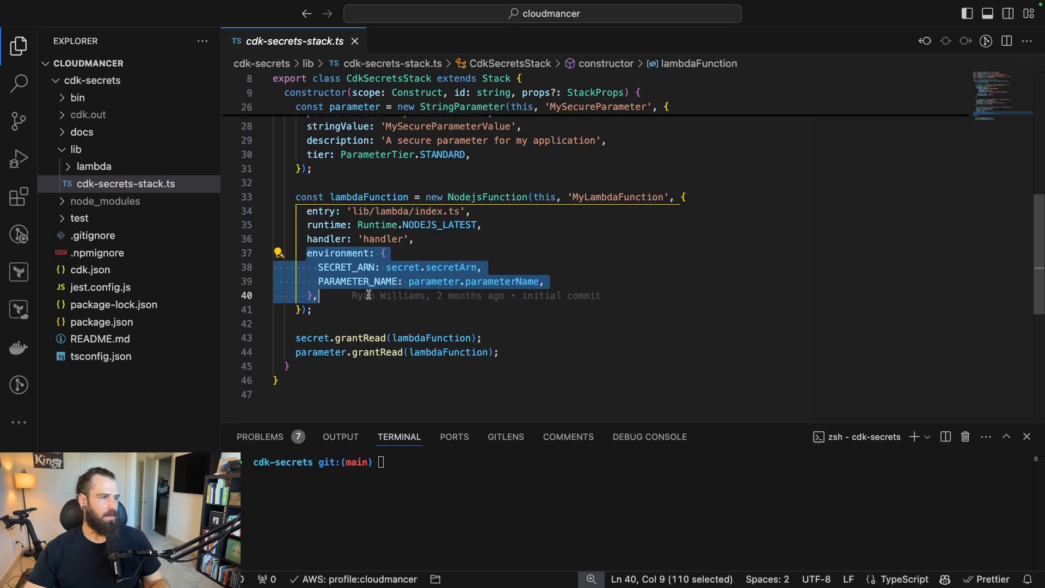
{"action": "mouse_move", "coordinate": [425, 267]}
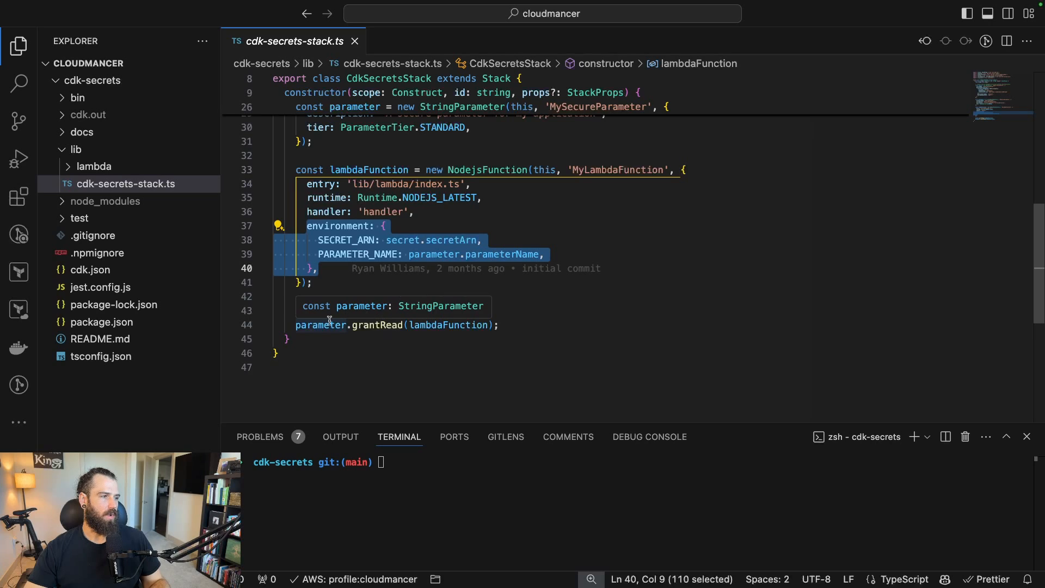
{"action": "type", "text": "secret.grantRead(lambdaFunction);"}
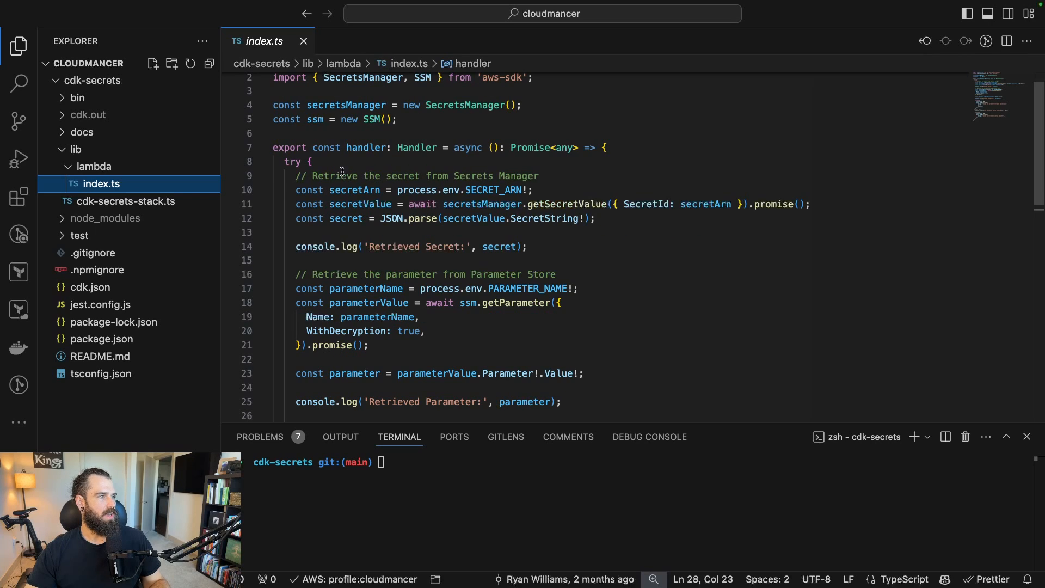
{"action": "scroll", "scroll_direction": "down", "scroll_amount": 3}
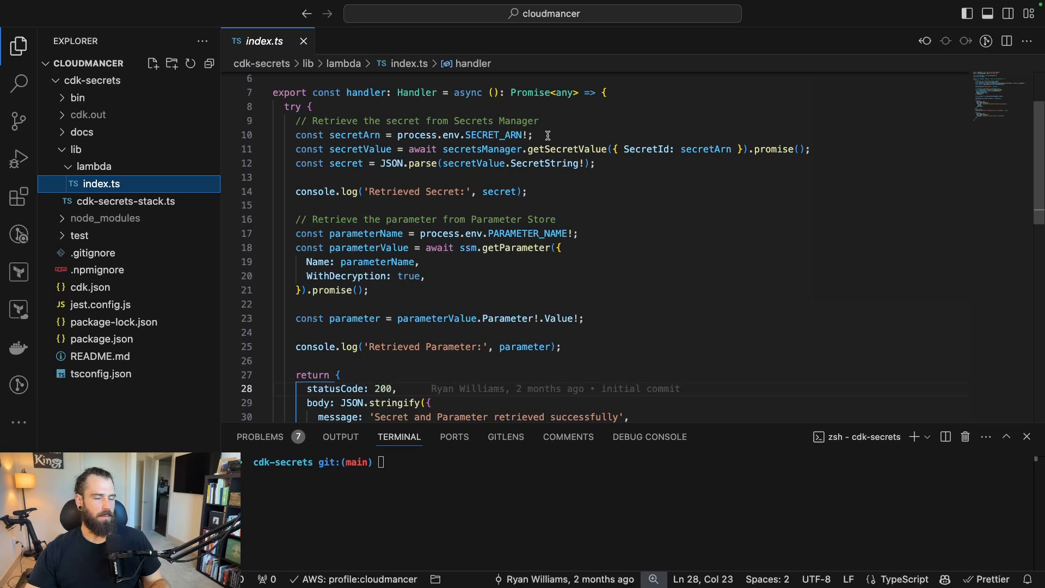
{"action": "mouse_move", "coordinate": [580, 160]}
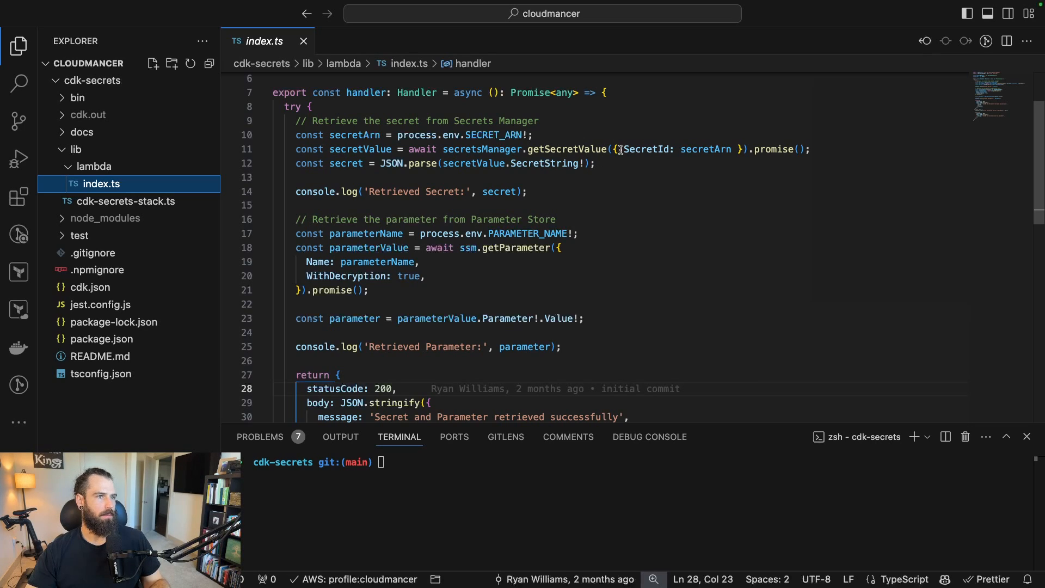
{"action": "double_click", "coordinate": [705, 149]}
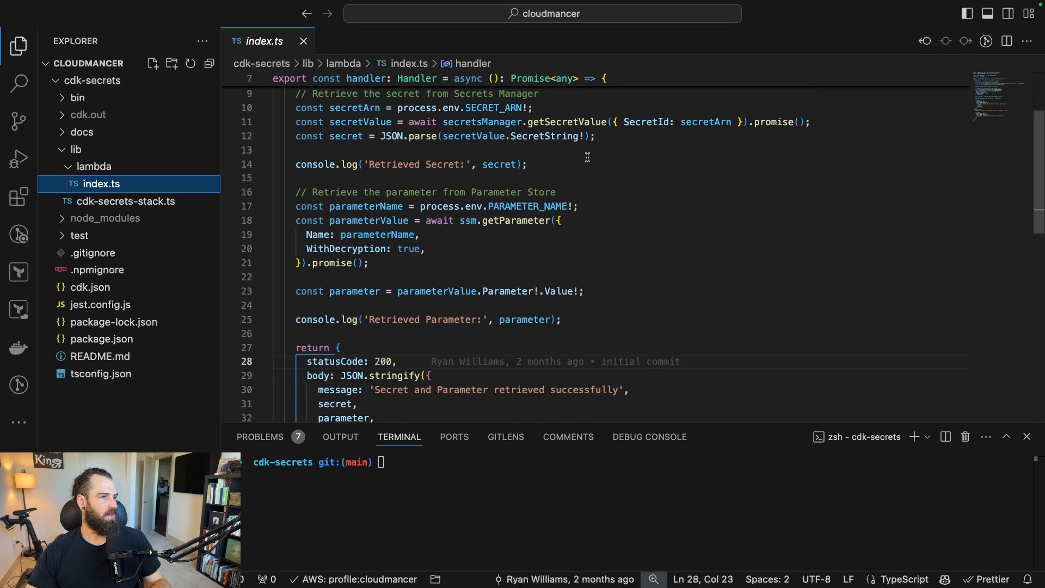
{"action": "scroll", "scroll_direction": "down", "scroll_amount": 3}
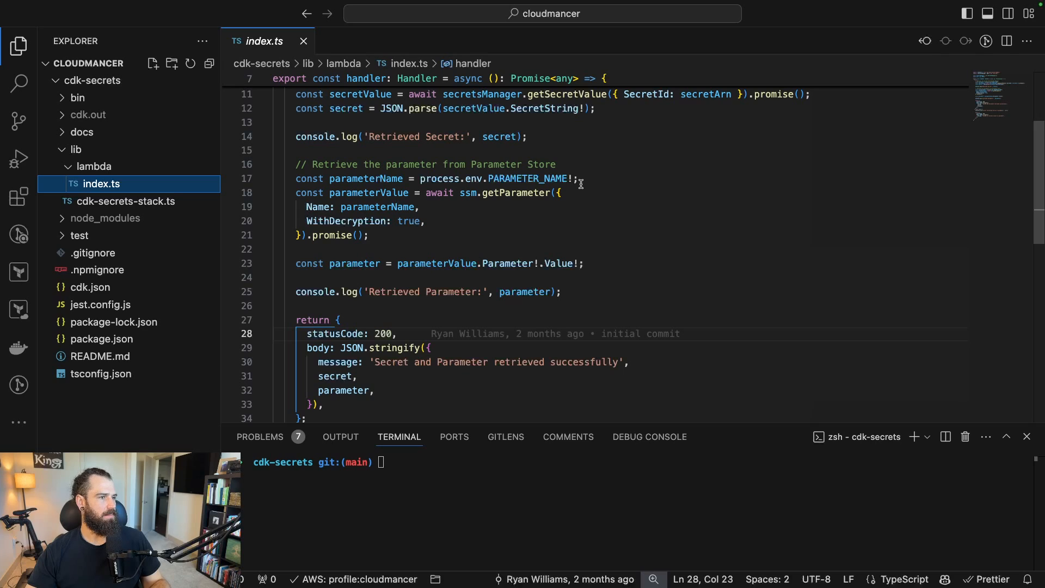
{"action": "mouse_move", "coordinate": [440, 206]}
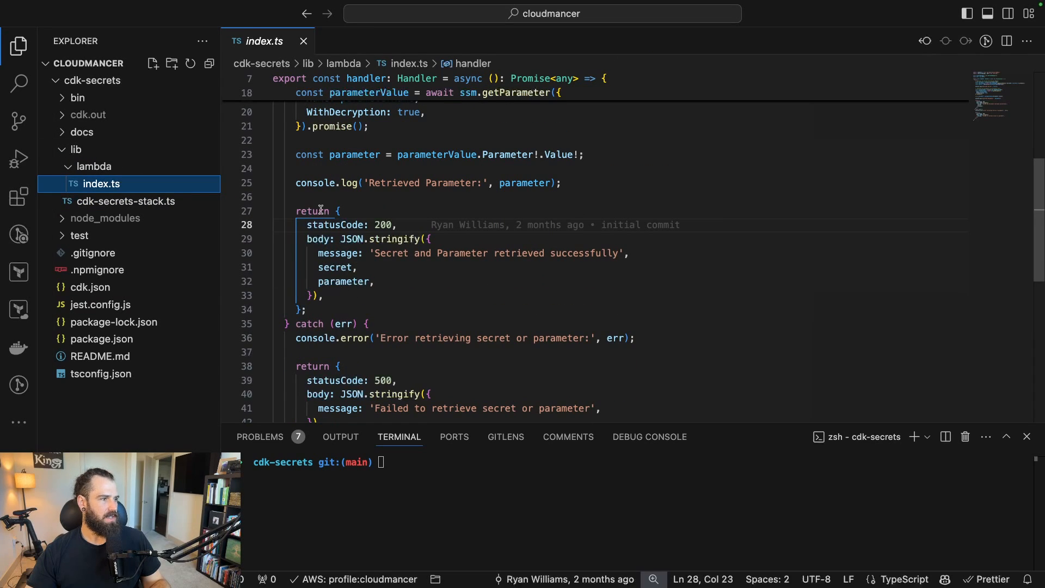
{"action": "mouse_move", "coordinate": [440, 309]}
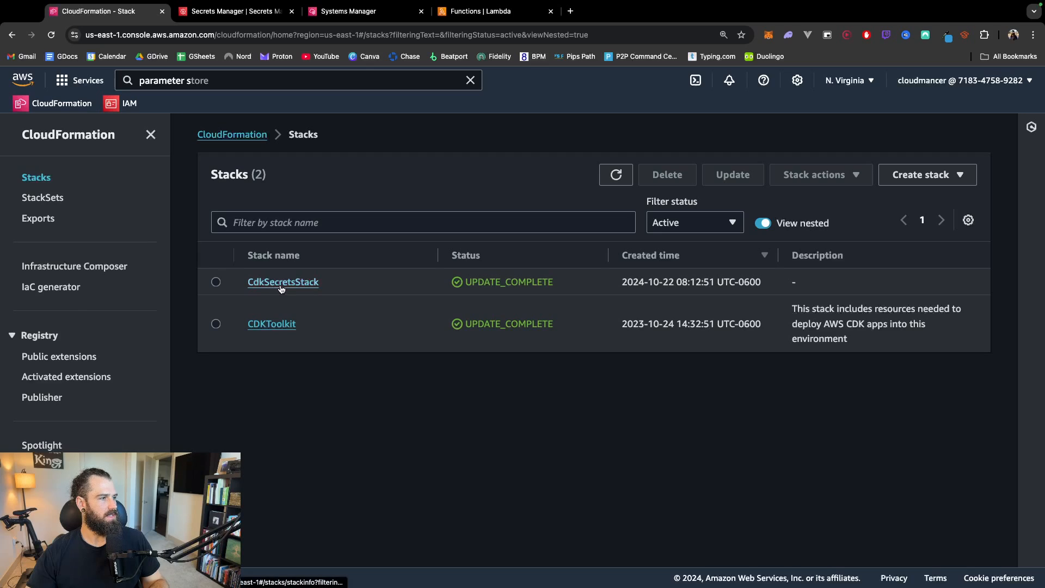
Step: Show CdkSecretsStack's resources, then move to the Secrets Manager console
{"action": "left_click", "coordinate": [282, 281]}
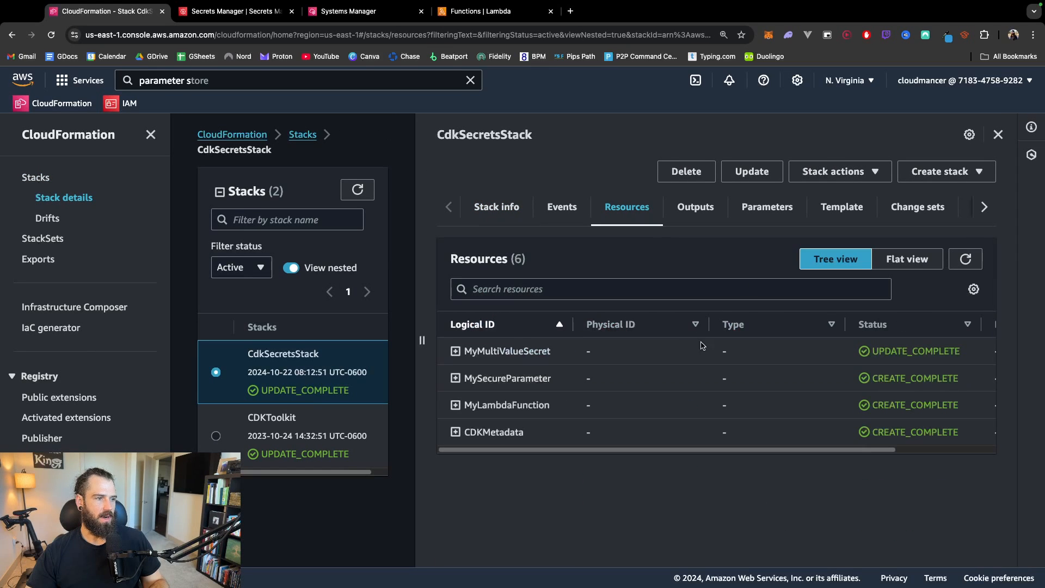
{"action": "mouse_move", "coordinate": [550, 378]}
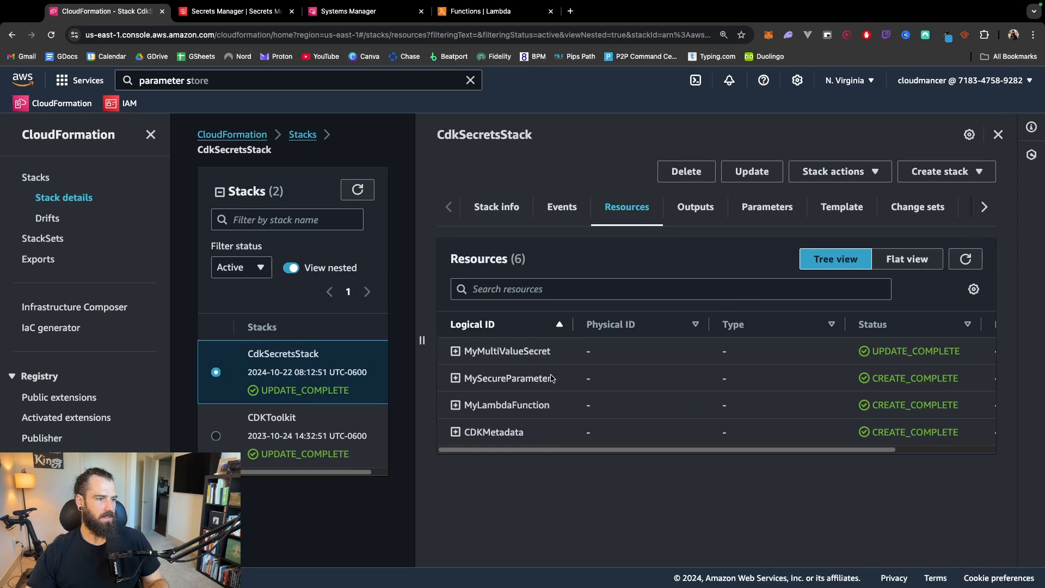
{"action": "mouse_move", "coordinate": [556, 280]}
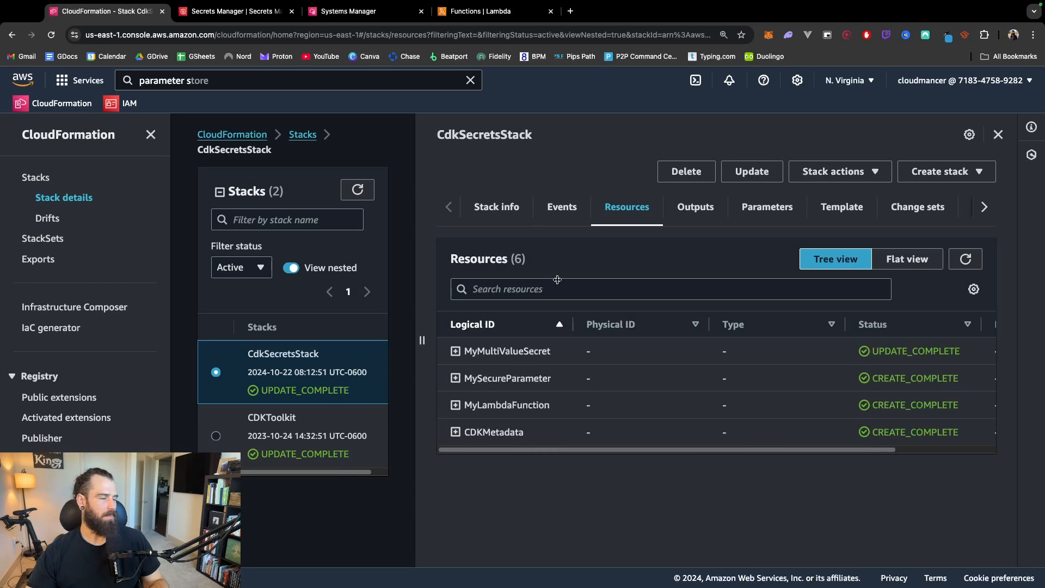
{"action": "left_click", "coordinate": [230, 12]}
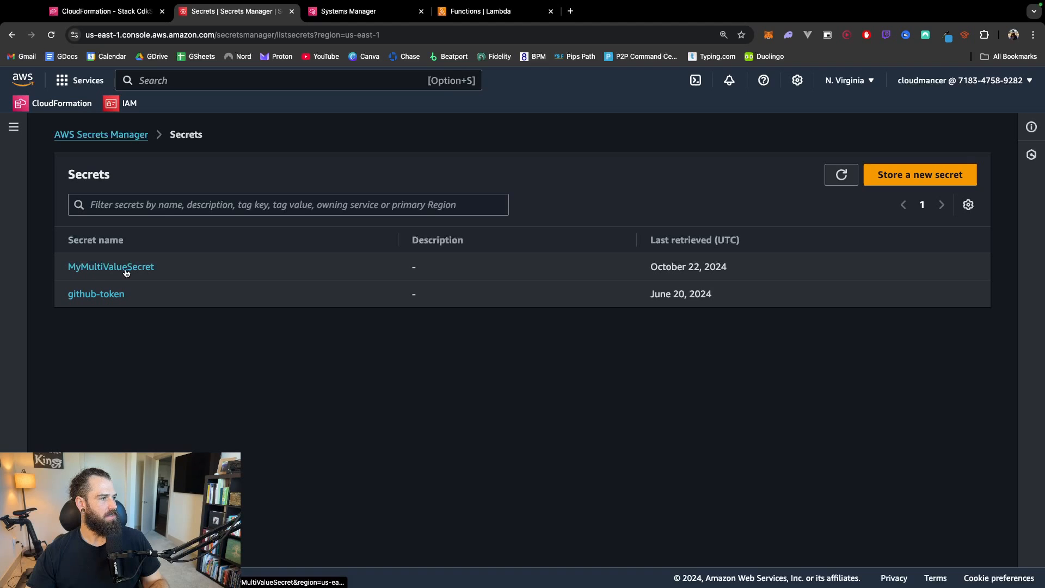
Step: Retrieve MyMultiValueSecret's four key/value pairs and confirm its rotation is disabled
{"action": "left_click", "coordinate": [111, 266]}
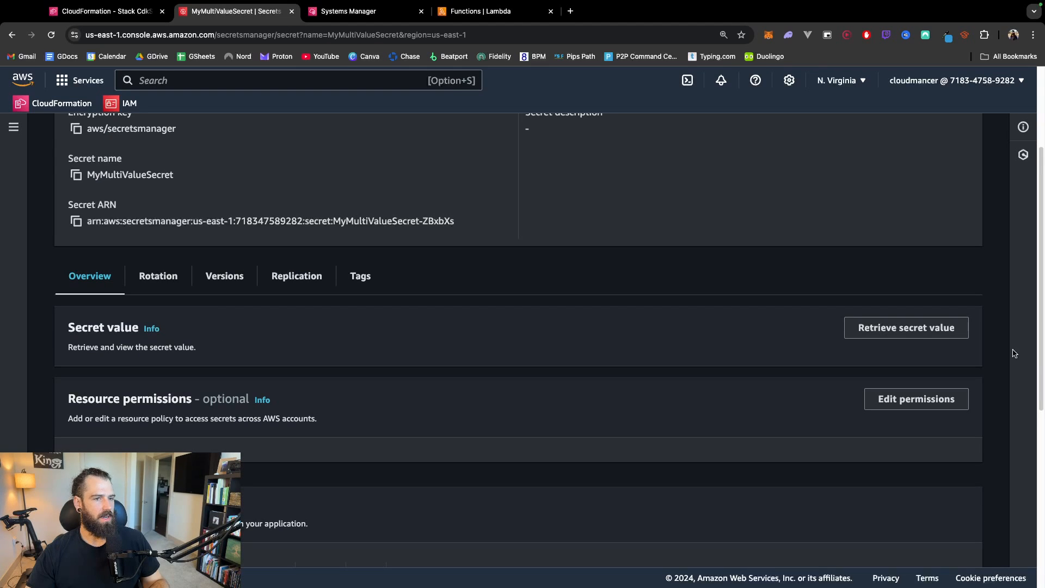
{"action": "left_click", "coordinate": [906, 328]}
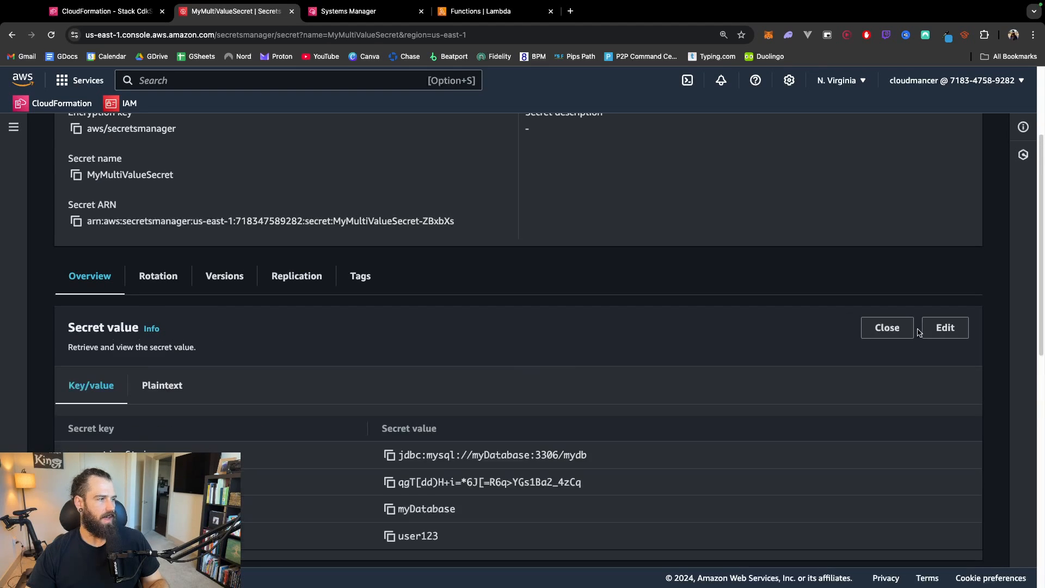
{"action": "scroll", "scroll_direction": "down", "scroll_amount": 3}
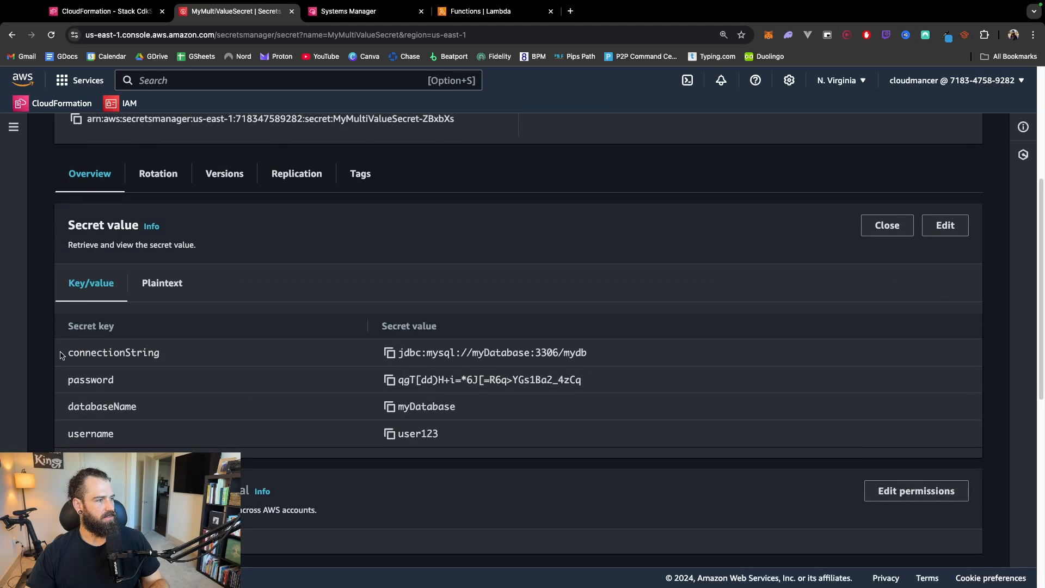
{"action": "mouse_move", "coordinate": [645, 353]}
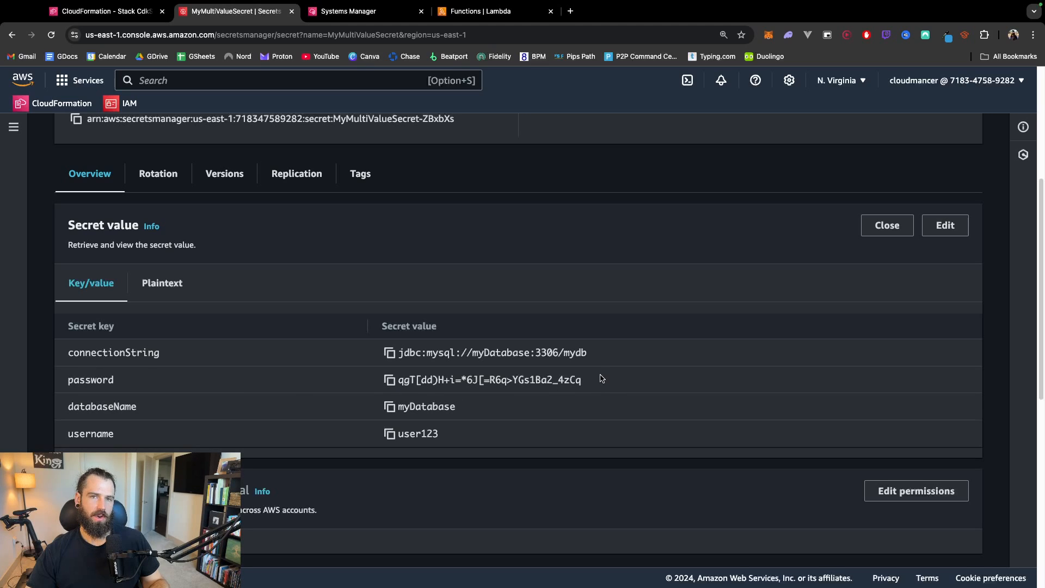
{"action": "left_click", "coordinate": [158, 173]}
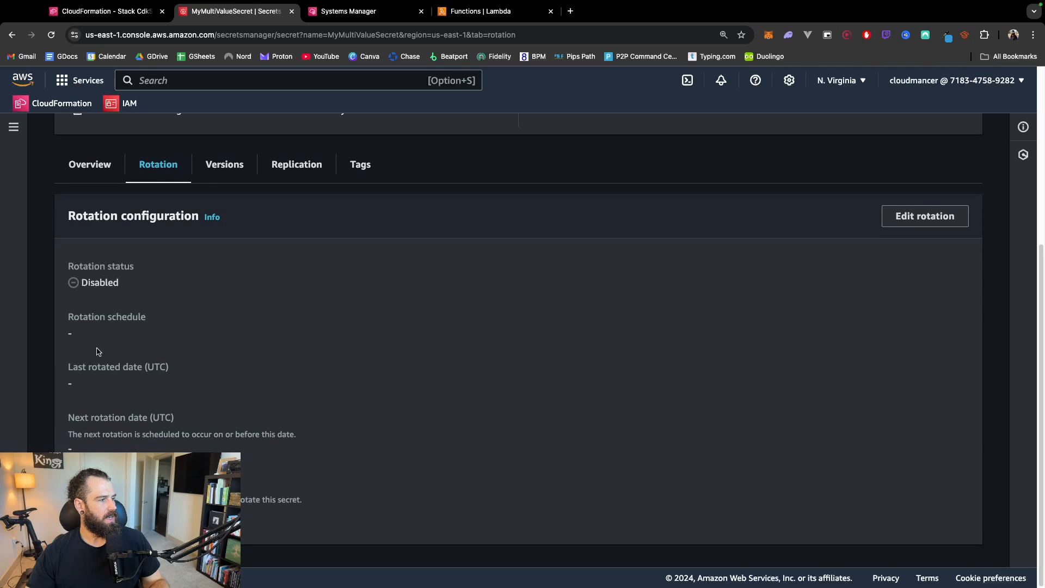
{"action": "mouse_move", "coordinate": [280, 421]}
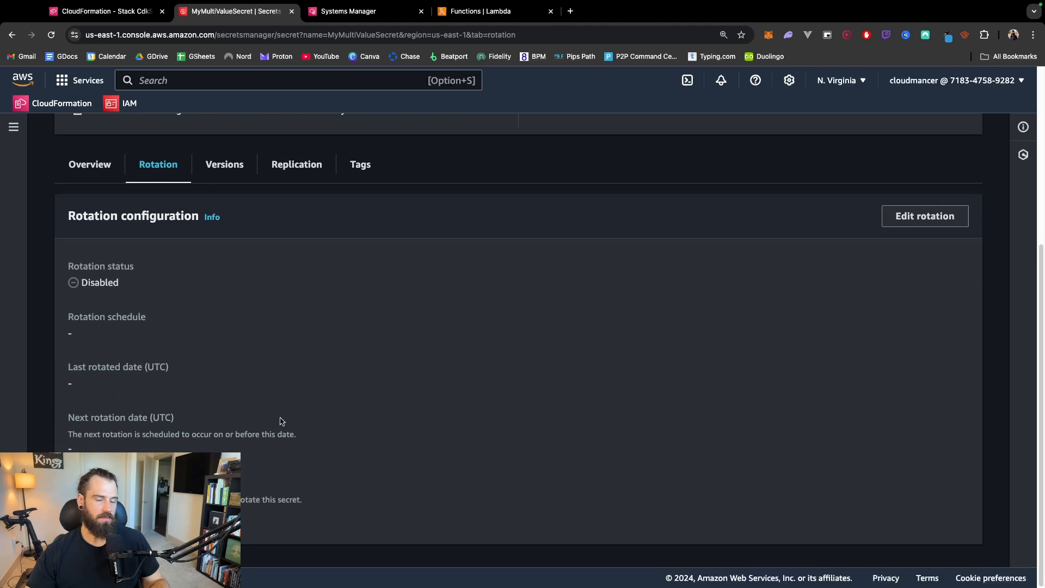
{"action": "left_click", "coordinate": [347, 11]}
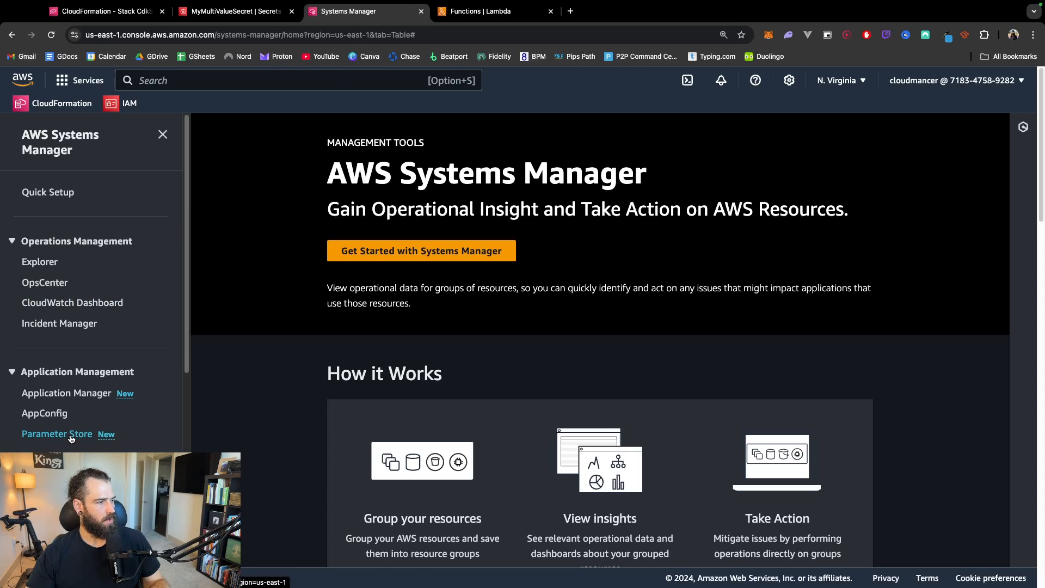
Step: View the MyParameterName secure parameter in Parameter Store, then return to MyMultiValueSecret
{"action": "left_click", "coordinate": [57, 434]}
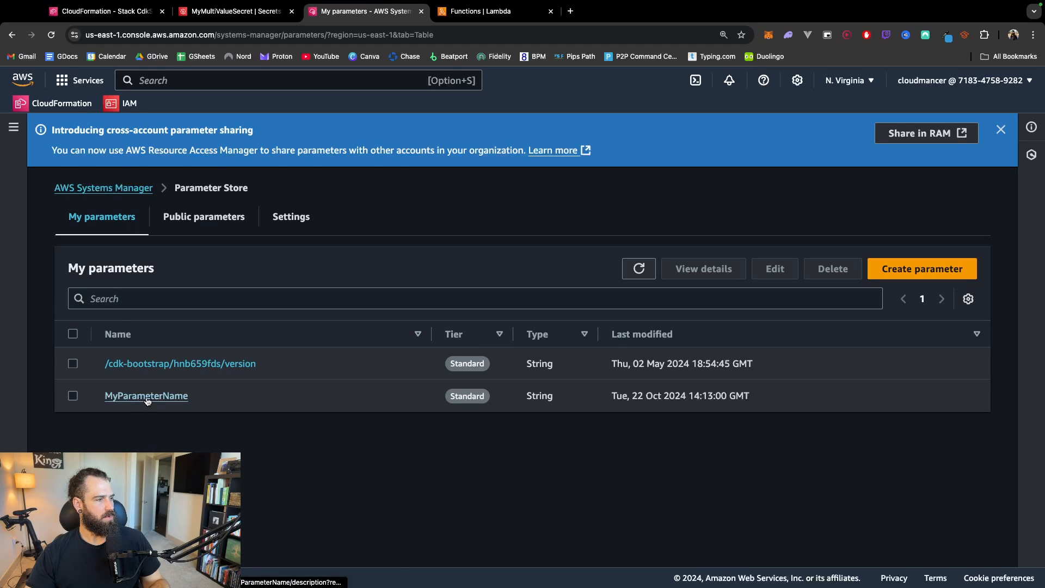
{"action": "left_click", "coordinate": [146, 395]}
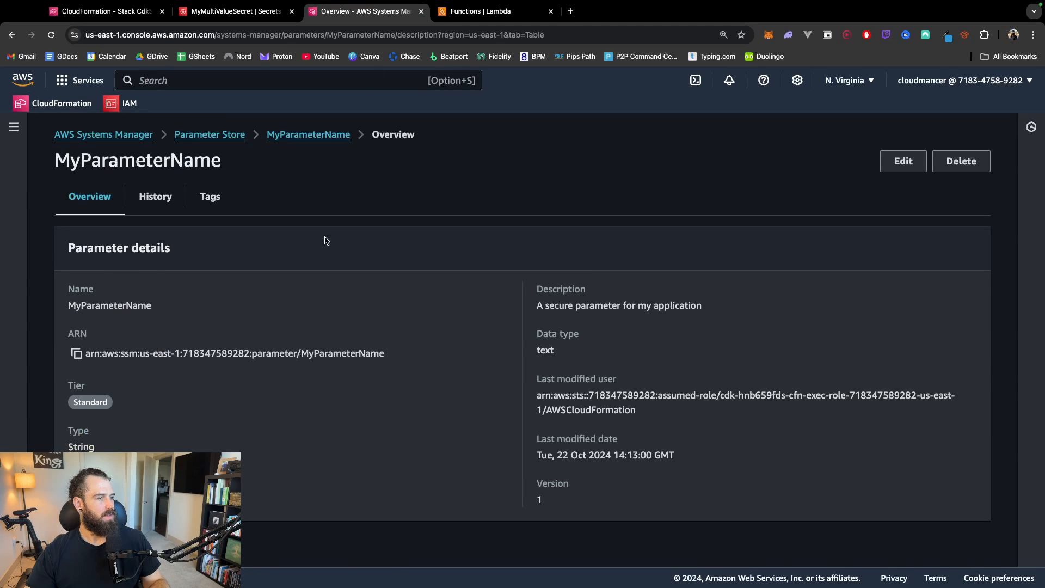
{"action": "mouse_move", "coordinate": [354, 174]}
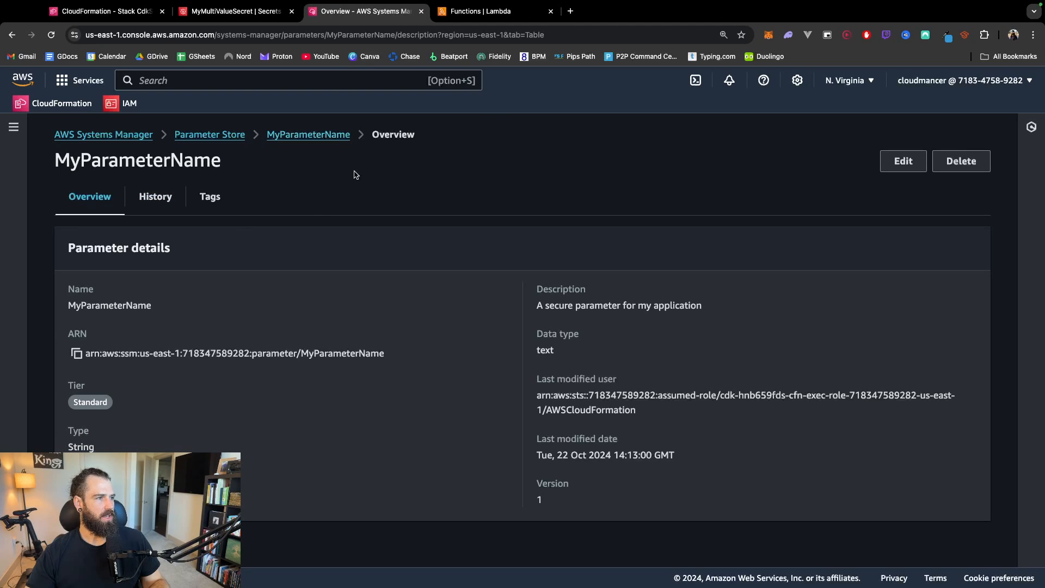
{"action": "mouse_move", "coordinate": [274, 423]}
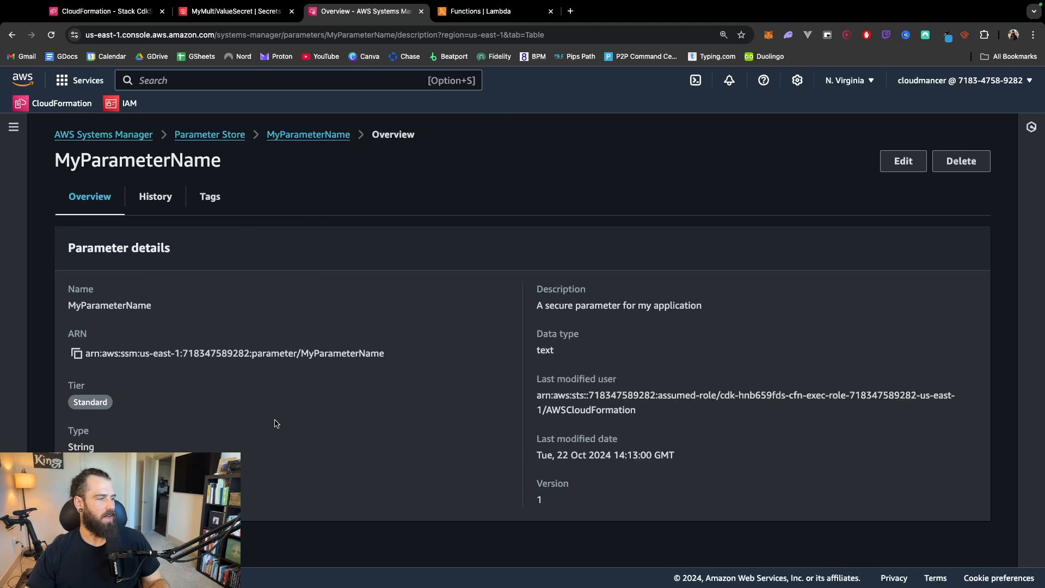
{"action": "left_click", "coordinate": [234, 11]}
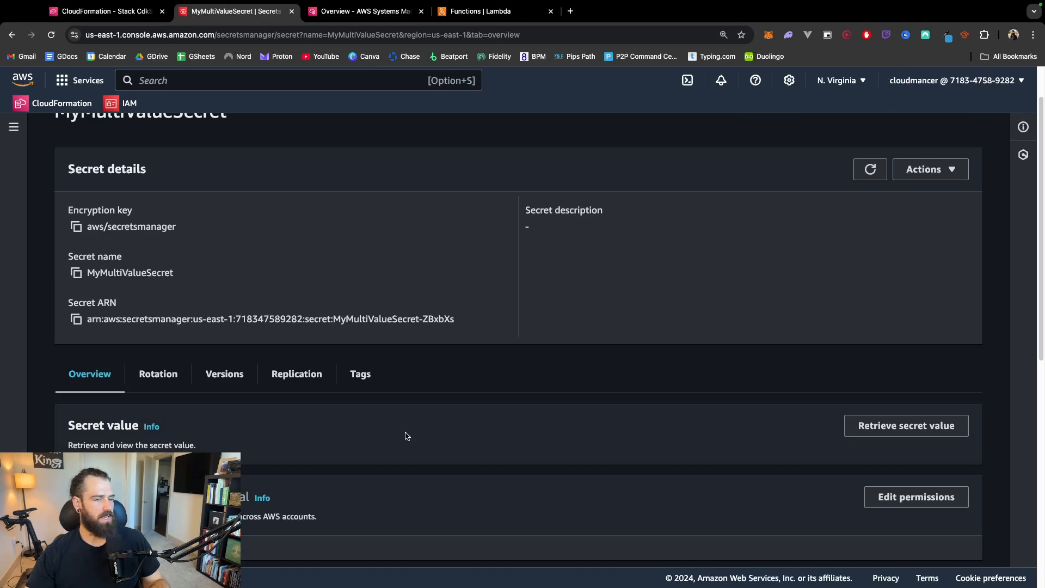
{"action": "mouse_move", "coordinate": [906, 425]}
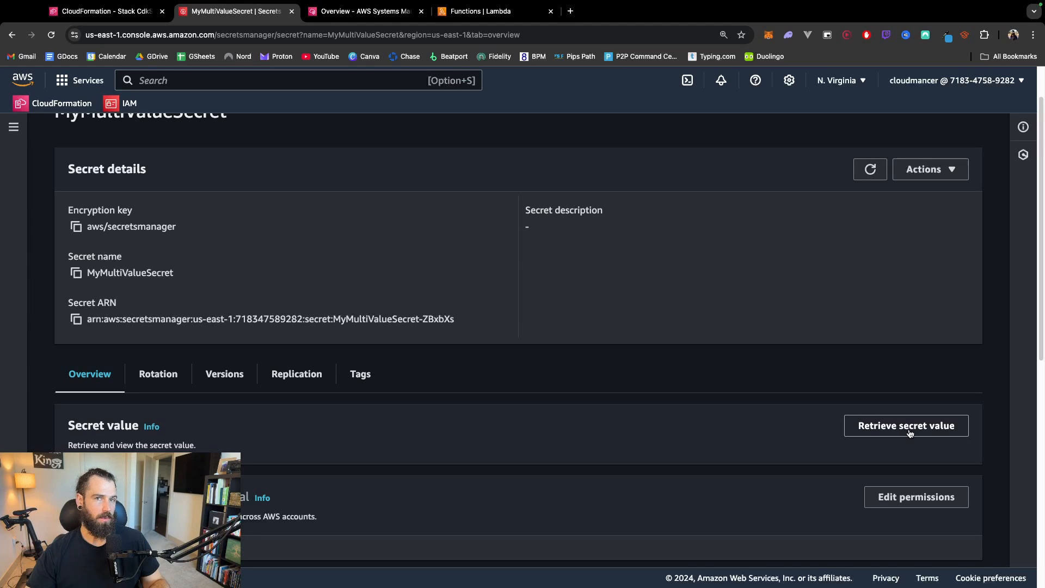
Step: Run a test invocation of the CdkSecretsStack Lambda function
{"action": "left_click", "coordinate": [493, 11]}
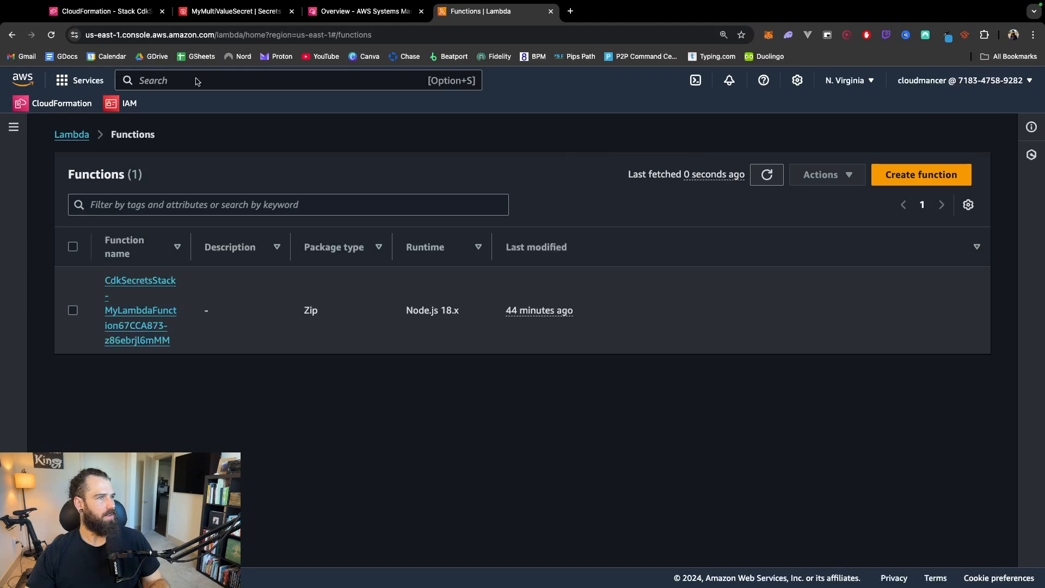
{"action": "mouse_move", "coordinate": [141, 309]}
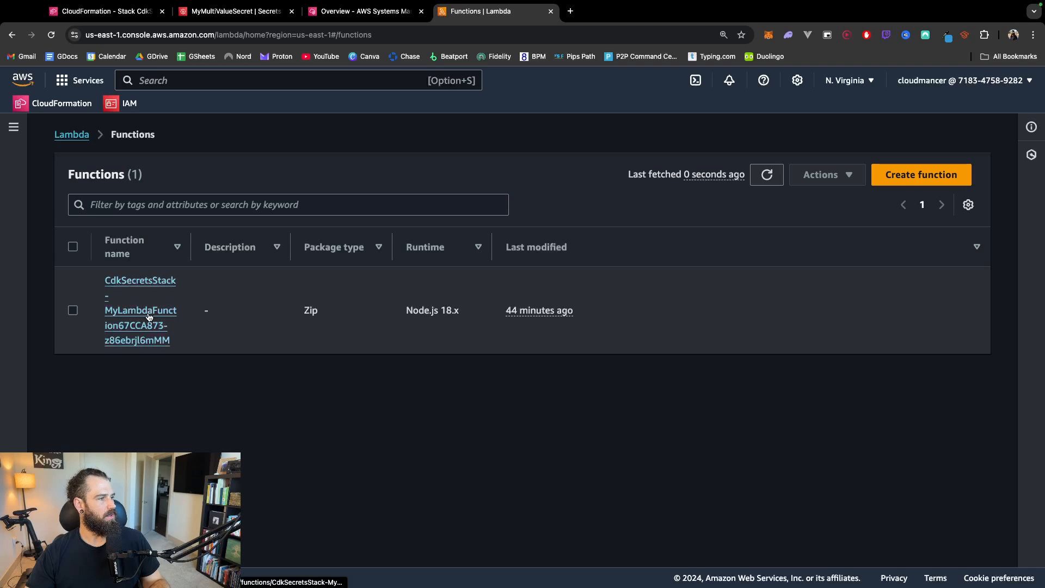
{"action": "left_click", "coordinate": [140, 309]}
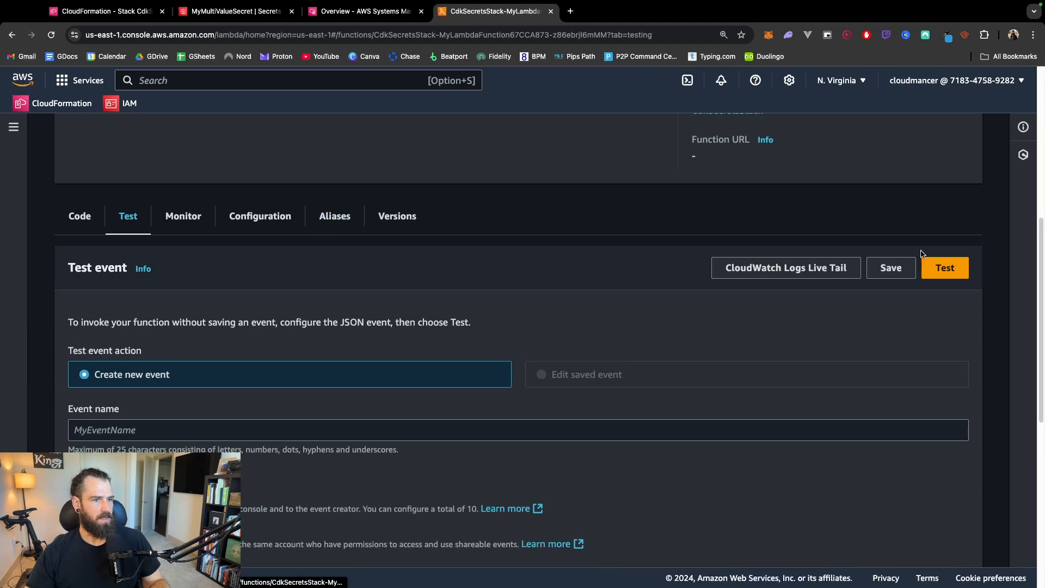
{"action": "left_click", "coordinate": [944, 267]}
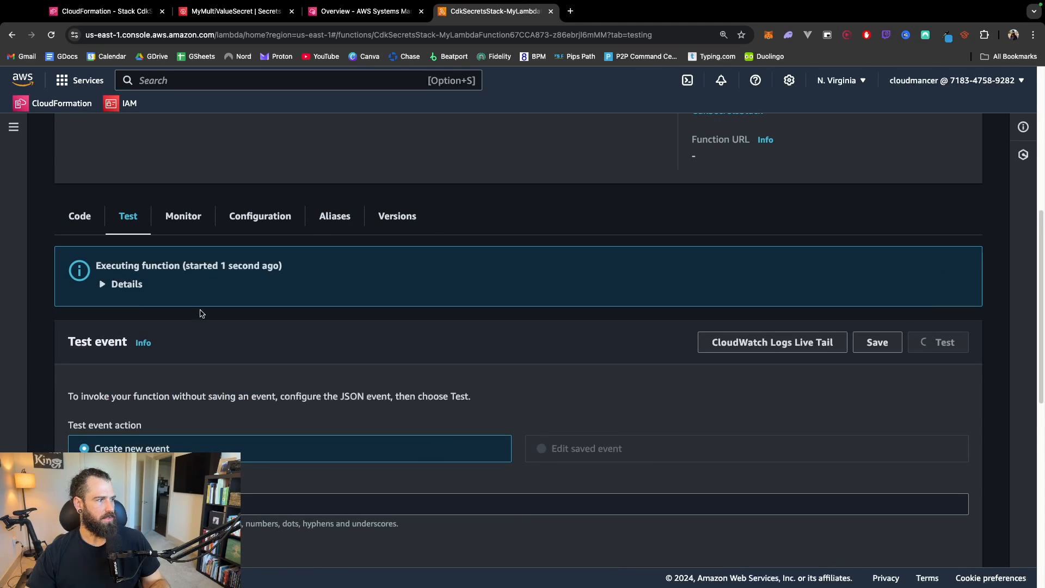